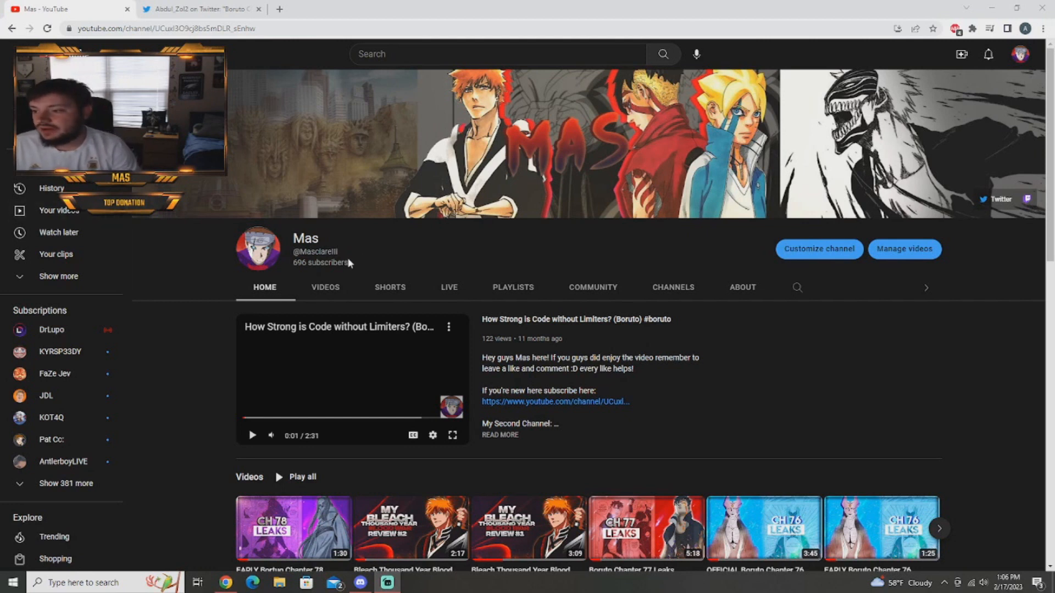
Step: Bring up Abdul_Zol2's profile and scroll down to the Boruto Chapter 78 cover page tweet
double_click(321, 263)
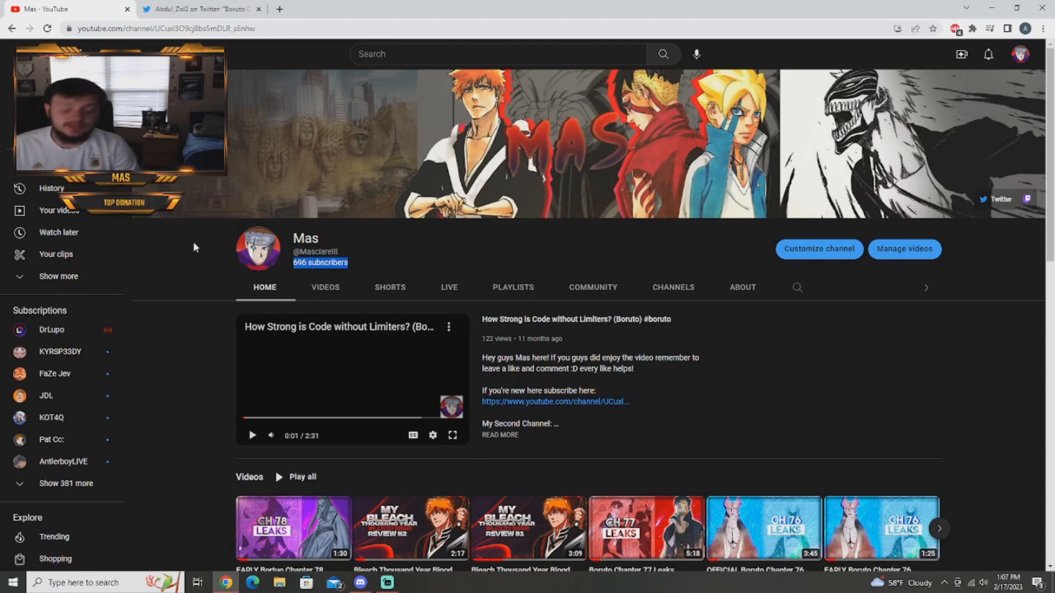
mouse_move(194, 252)
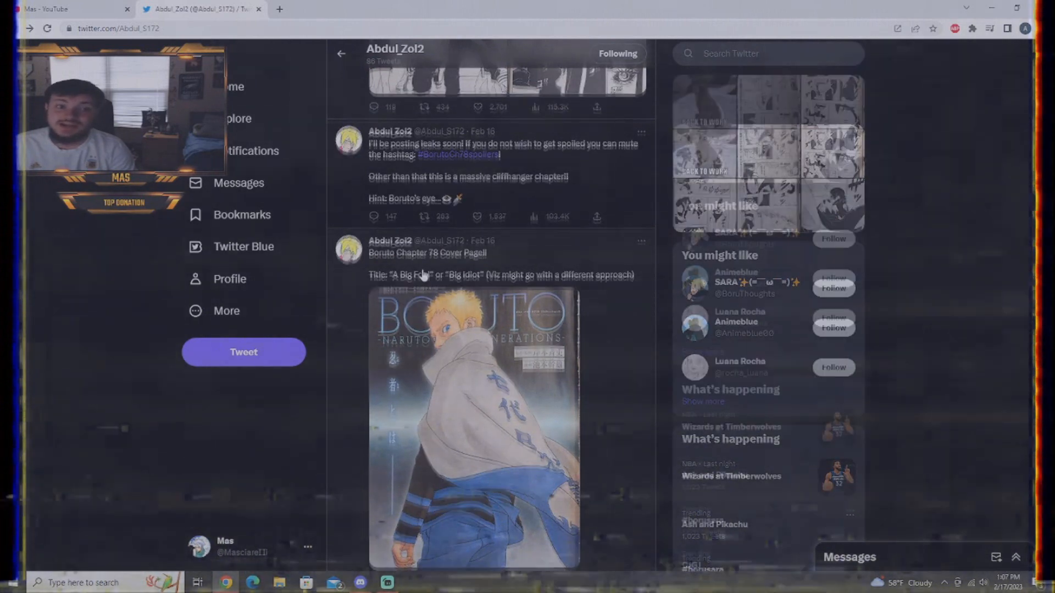
scroll("down", 3)
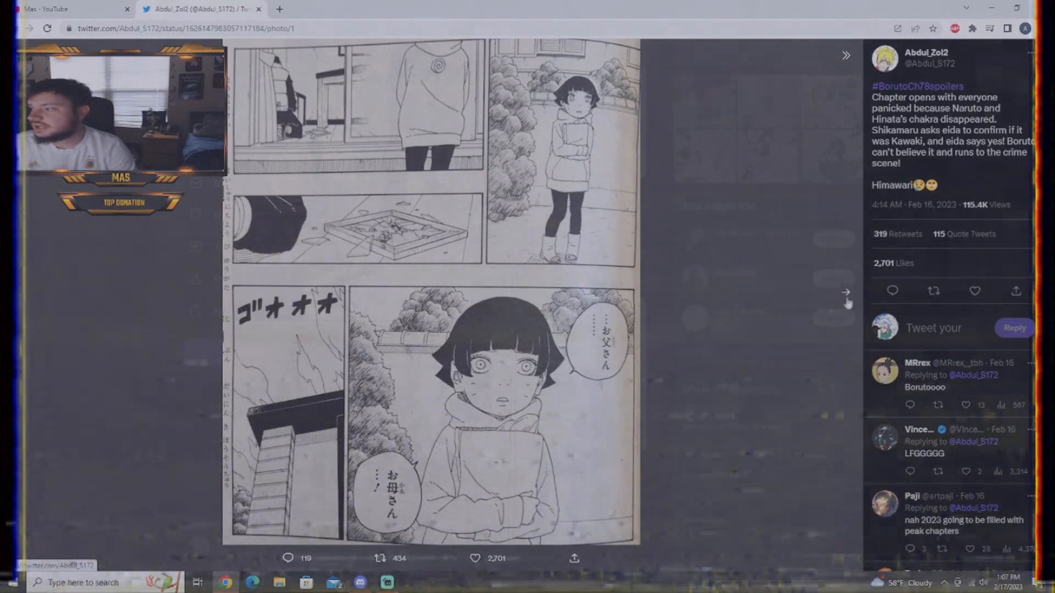
Step: Advance through the next two manga pages of the chapter-opening spoiler tweet
left_click(846, 291)
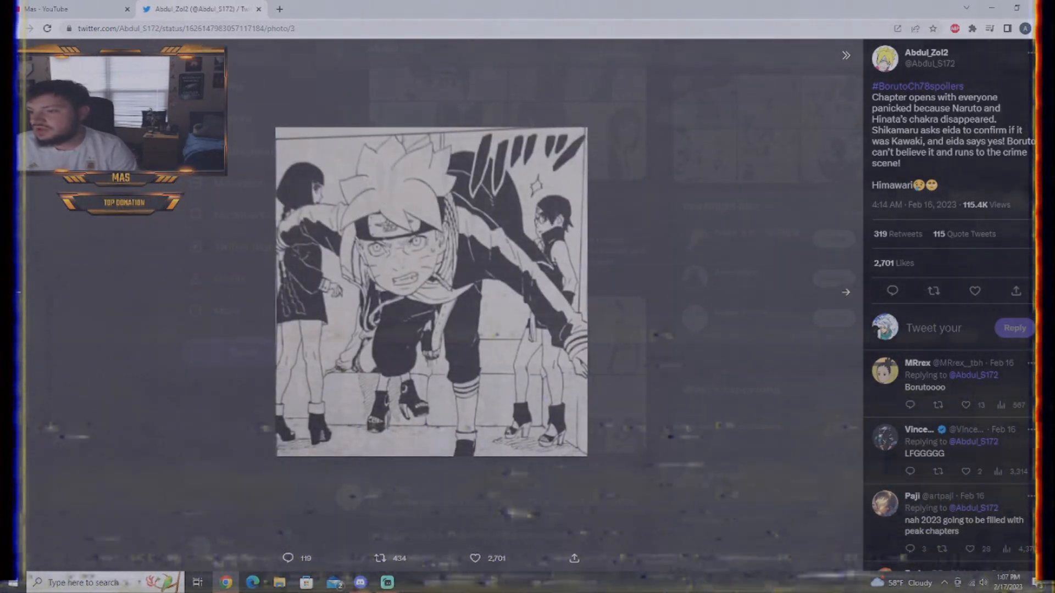
left_click(844, 292)
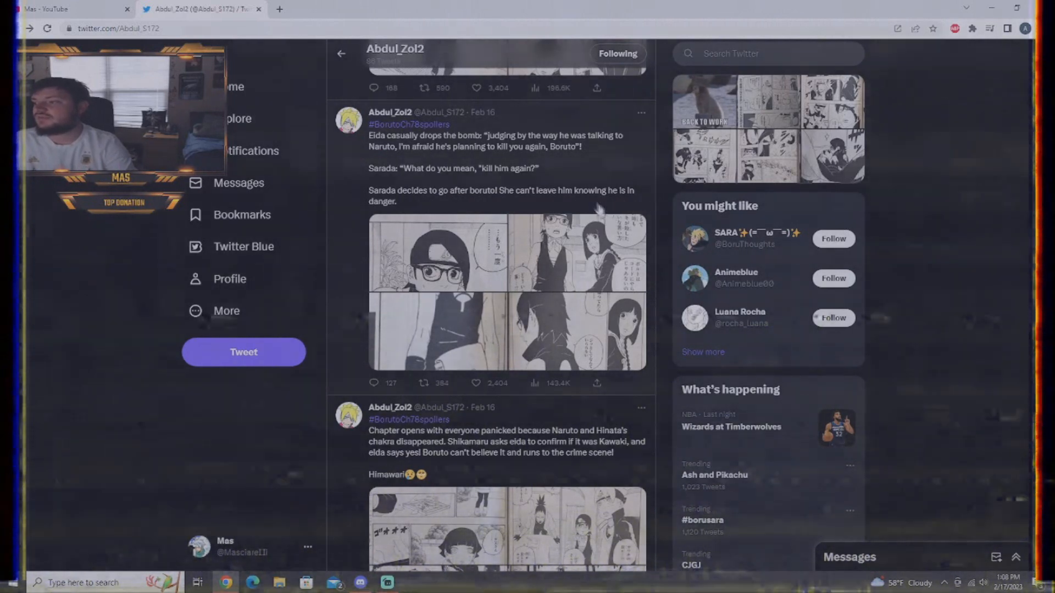
Step: Open the Eida spoiler tweet's first page, view pages 2–4, then close the viewer
left_click(506, 293)
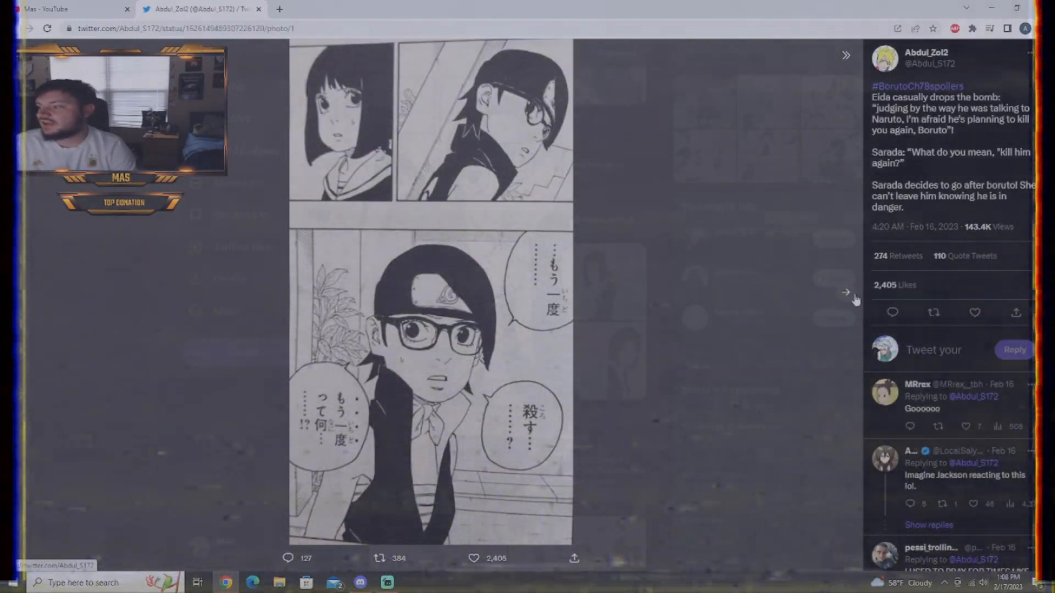
left_click(845, 291)
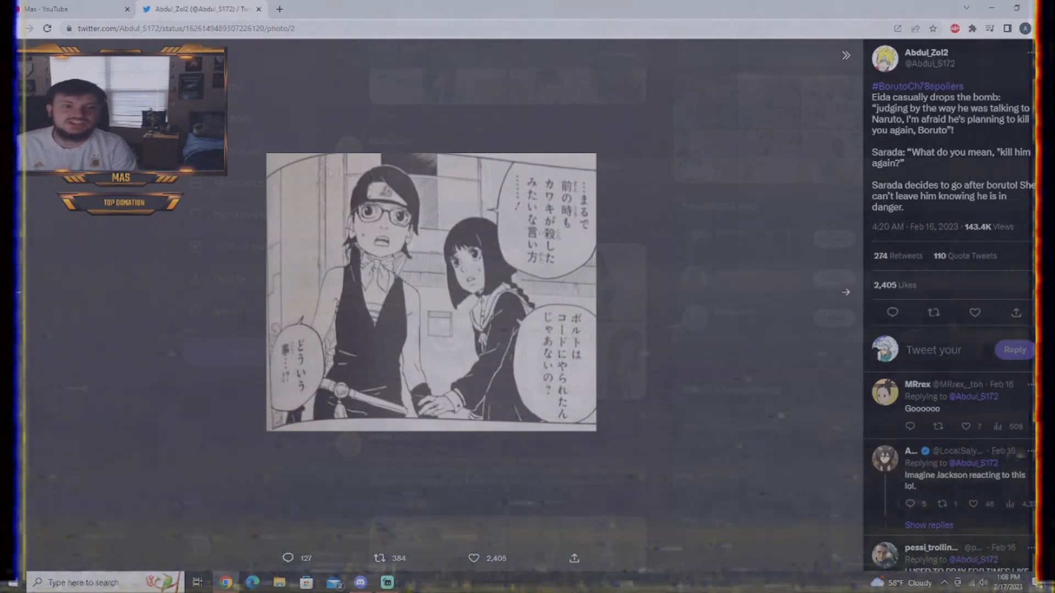
left_click(845, 292)
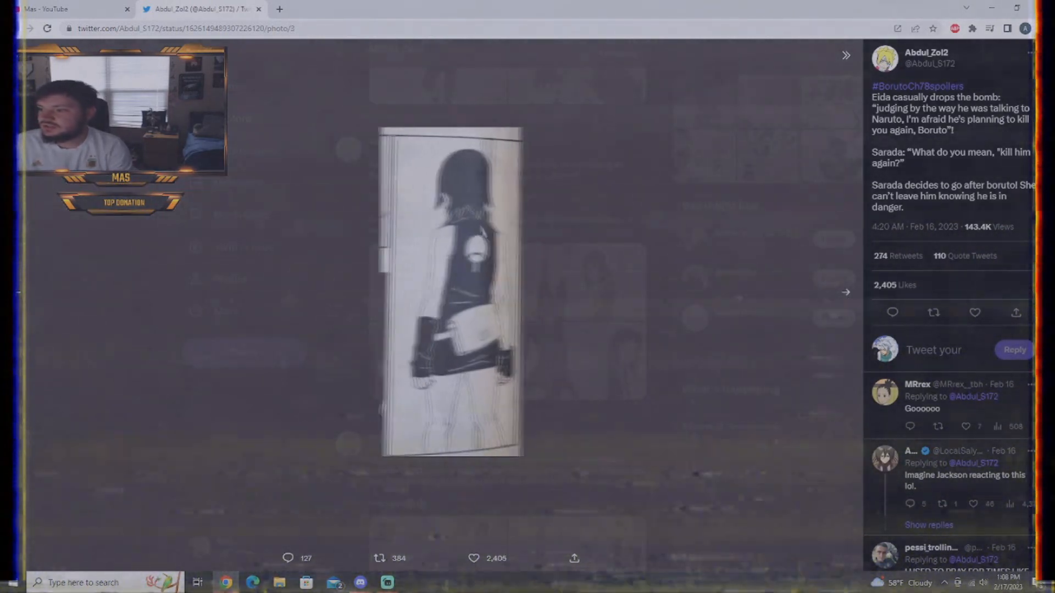
left_click(845, 291)
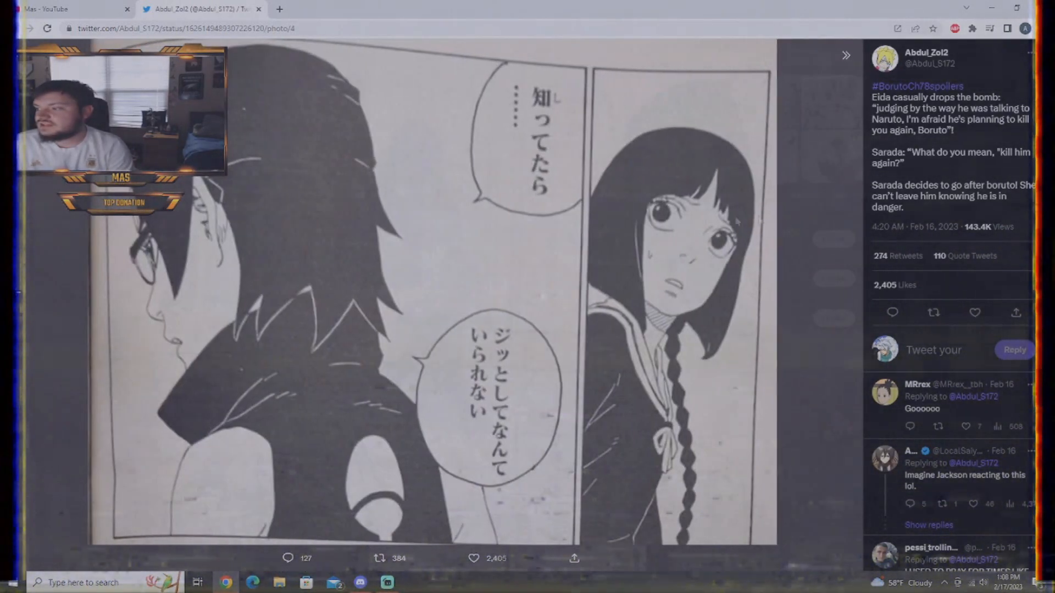
left_click(341, 54)
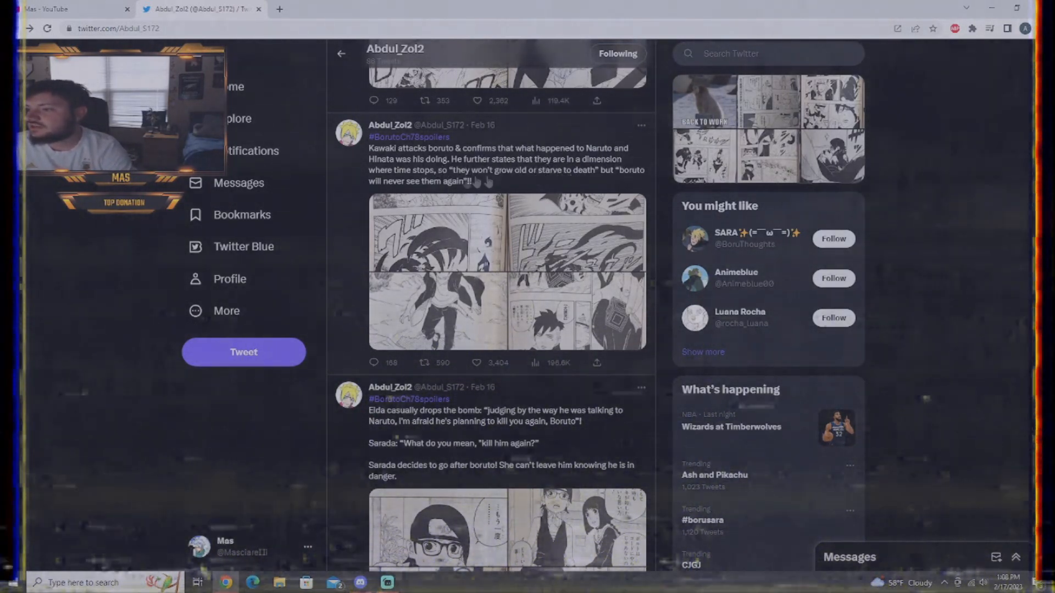
mouse_move(544, 186)
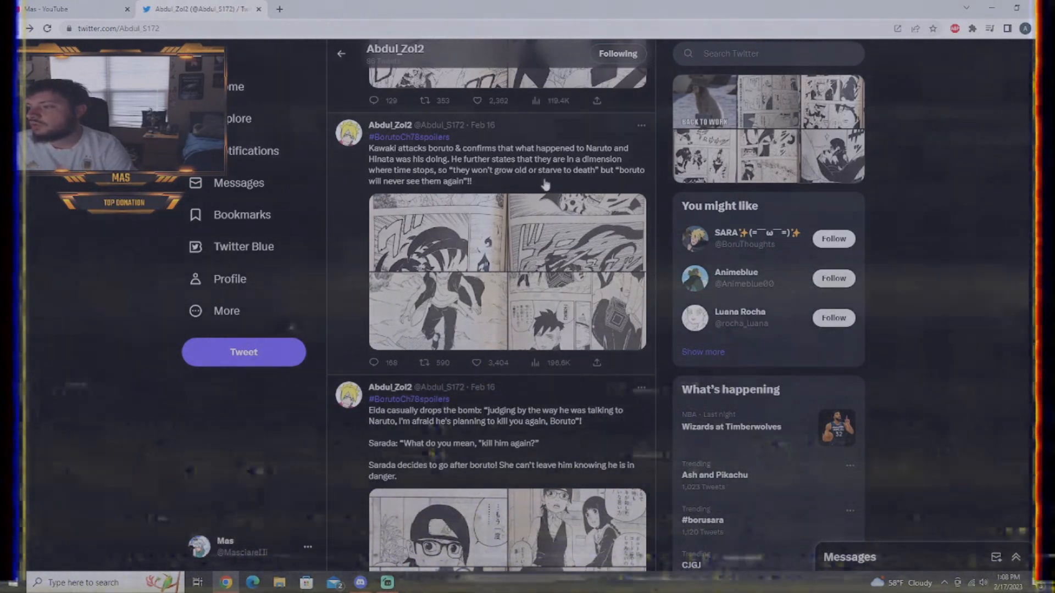
Step: Open the Kawaki attack tweet's image and view its following manga pages
left_click(508, 272)
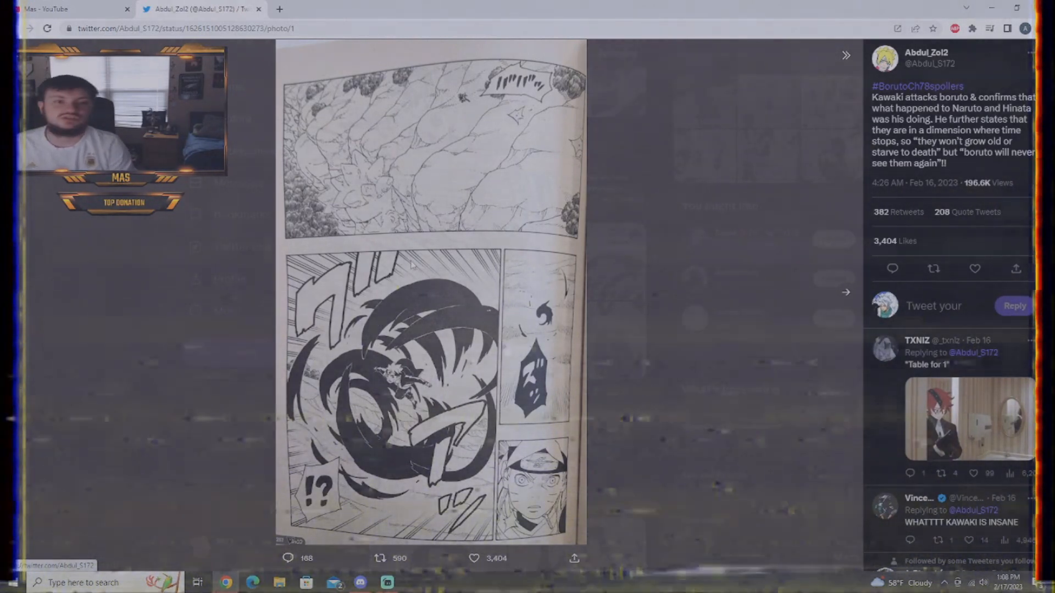
left_click(846, 291)
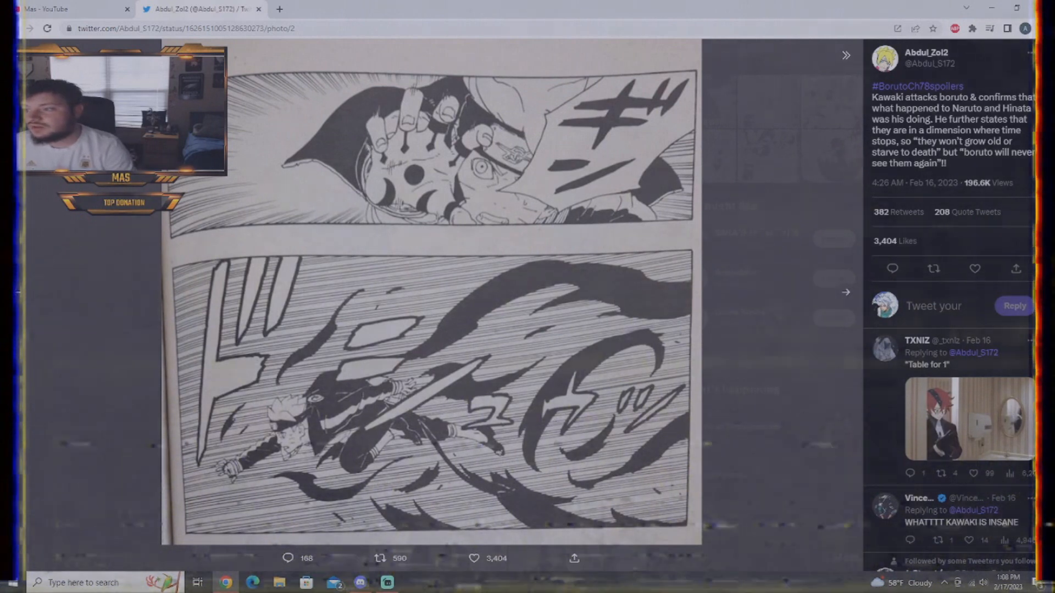
left_click(844, 292)
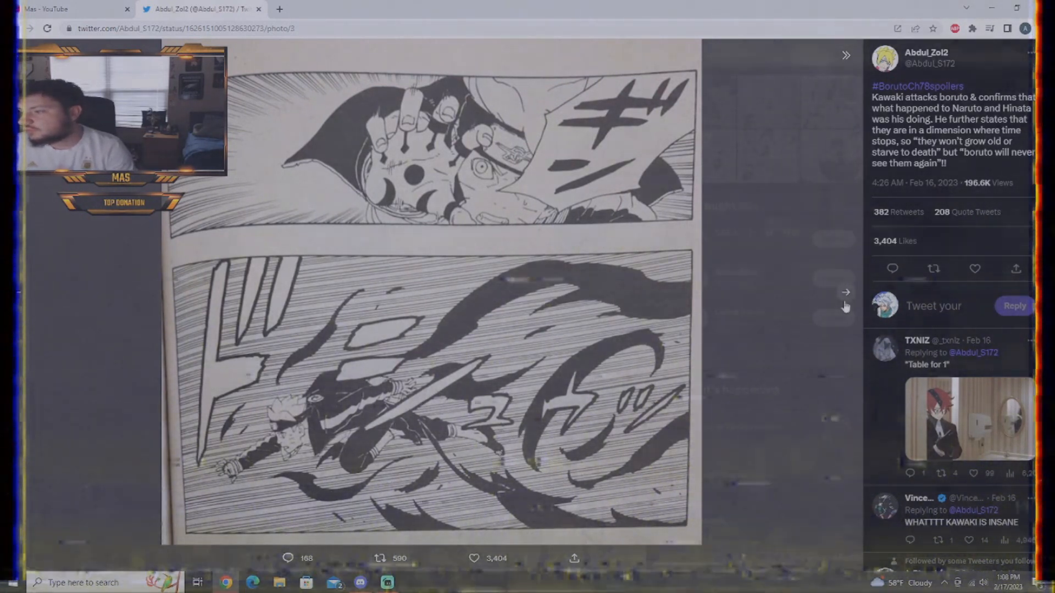
left_click(845, 292)
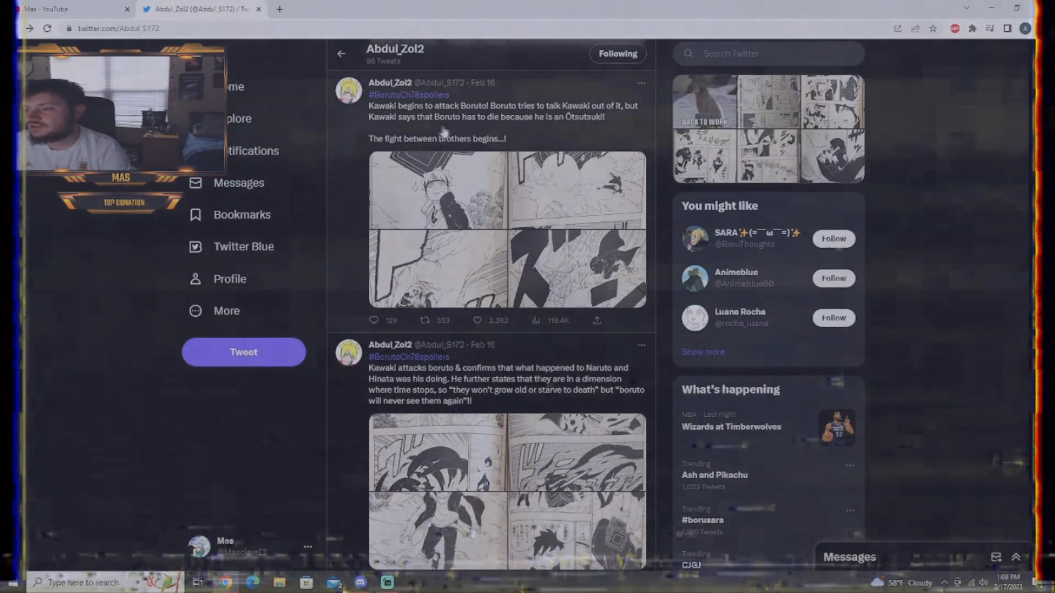
Step: Page through the 'Kawaki begins to attack' tweet's photos to photo 4, then close the viewer
left_click(437, 192)
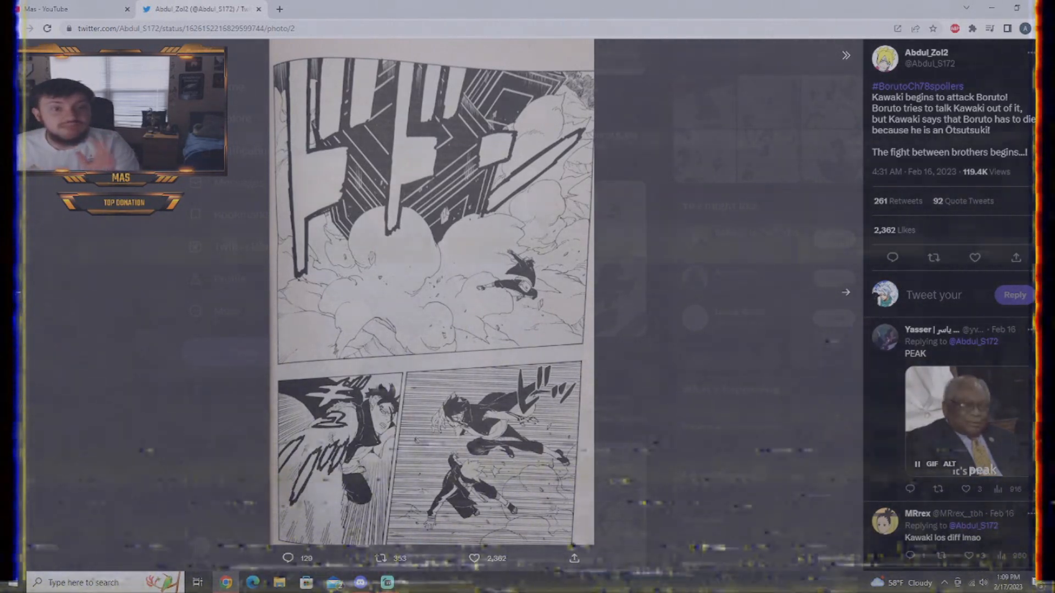
left_click(845, 292)
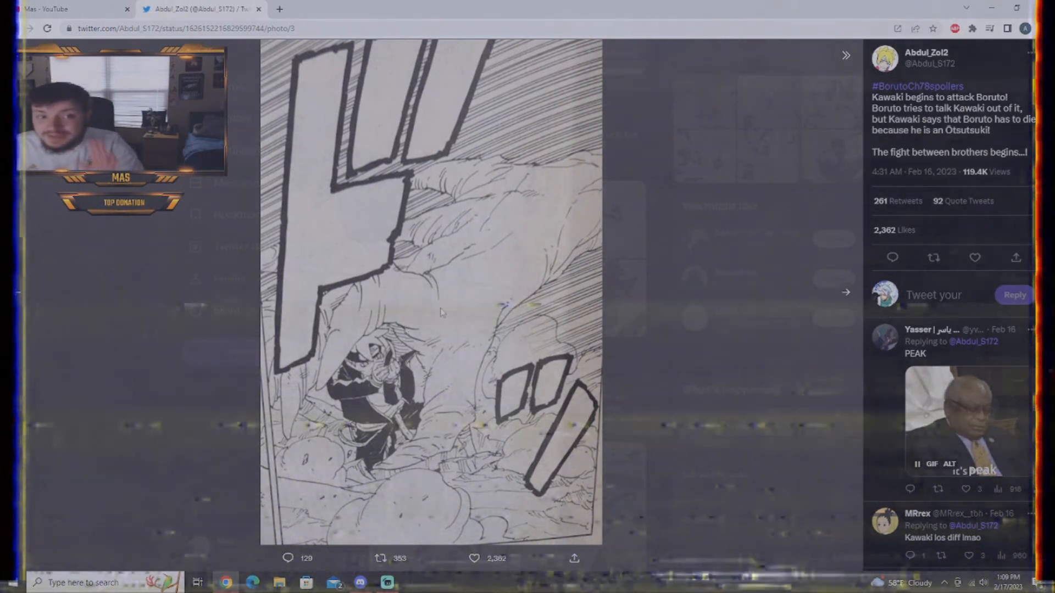
left_click(845, 291)
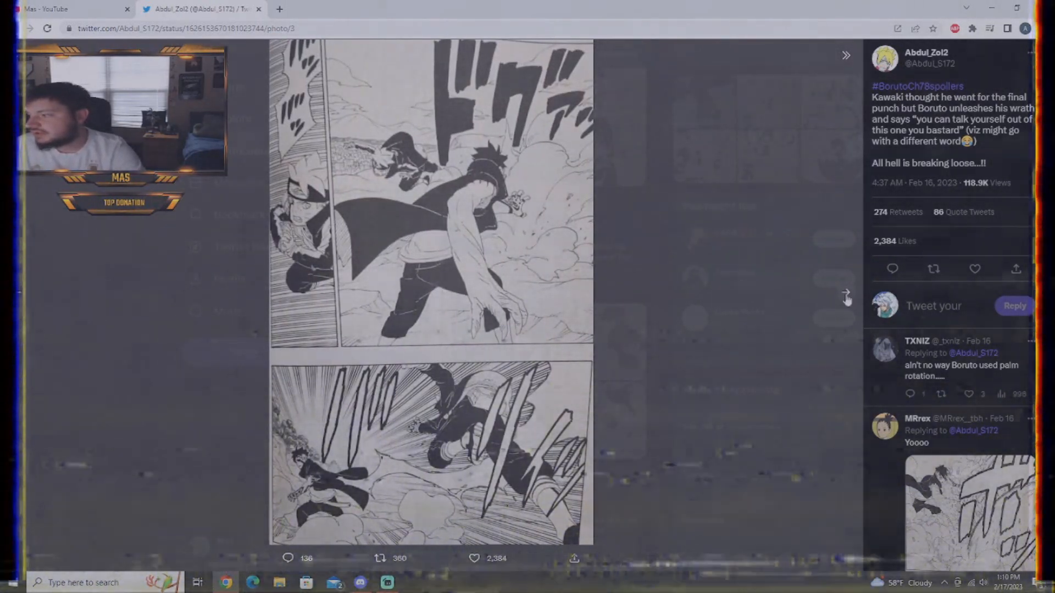
left_click(846, 297)
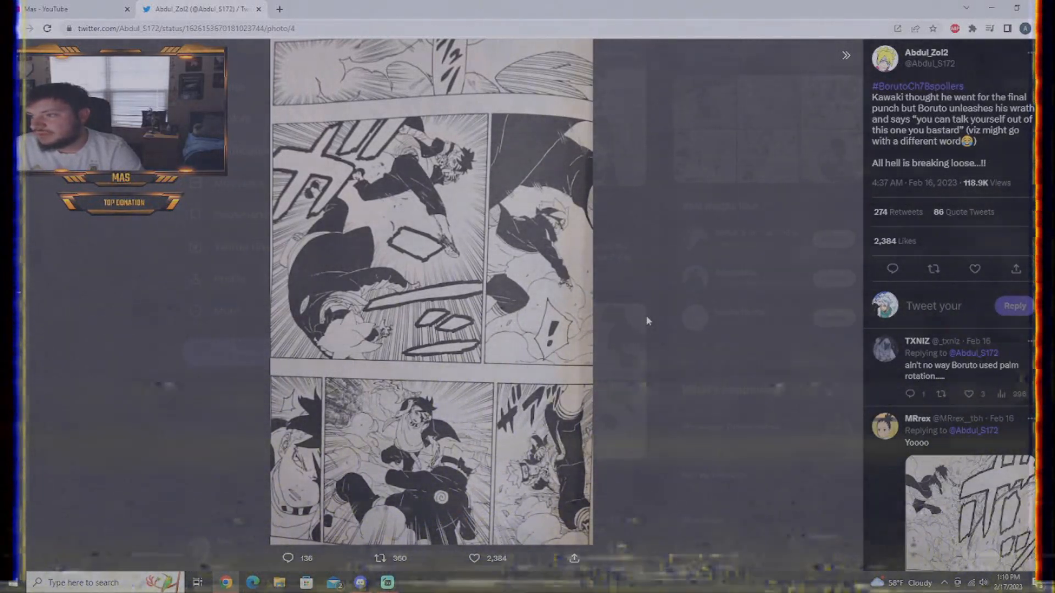
left_click(342, 53)
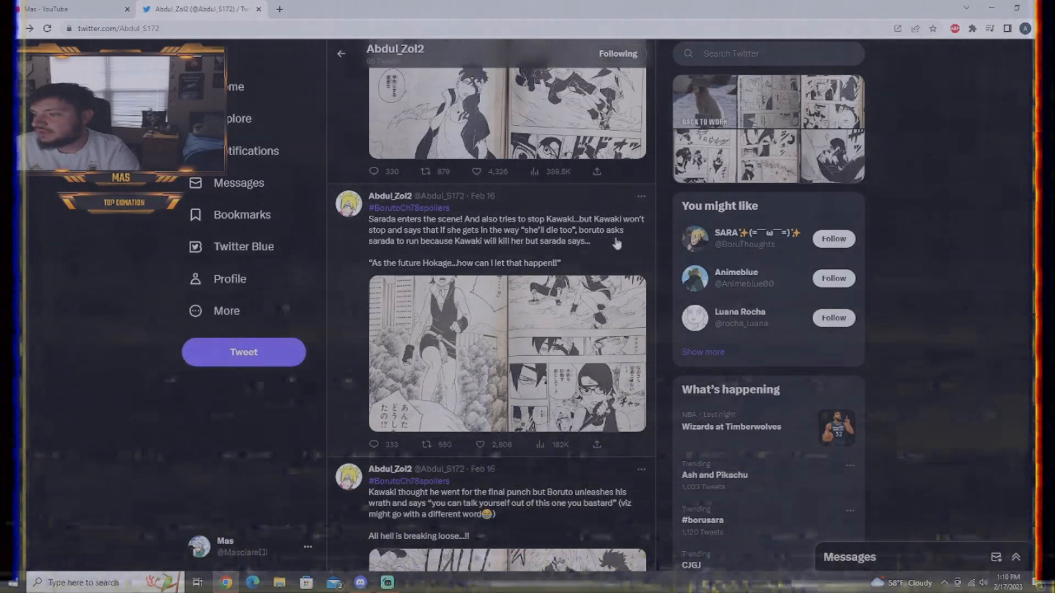
mouse_move(570, 261)
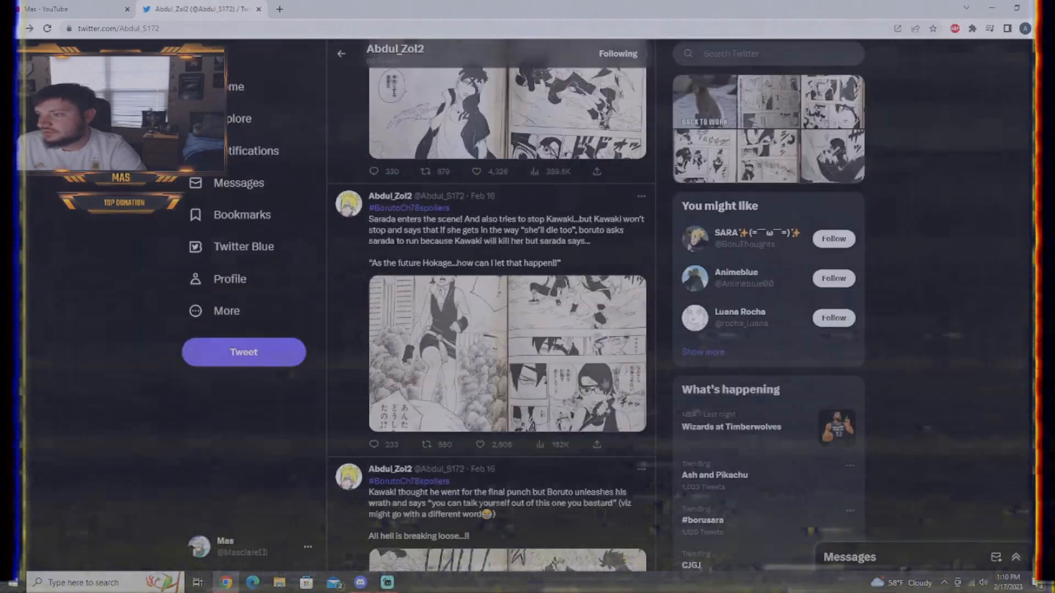
Step: Scroll the timeline to the 'Kawaki prepares to kill Sarada' tweet
scroll("up", 3)
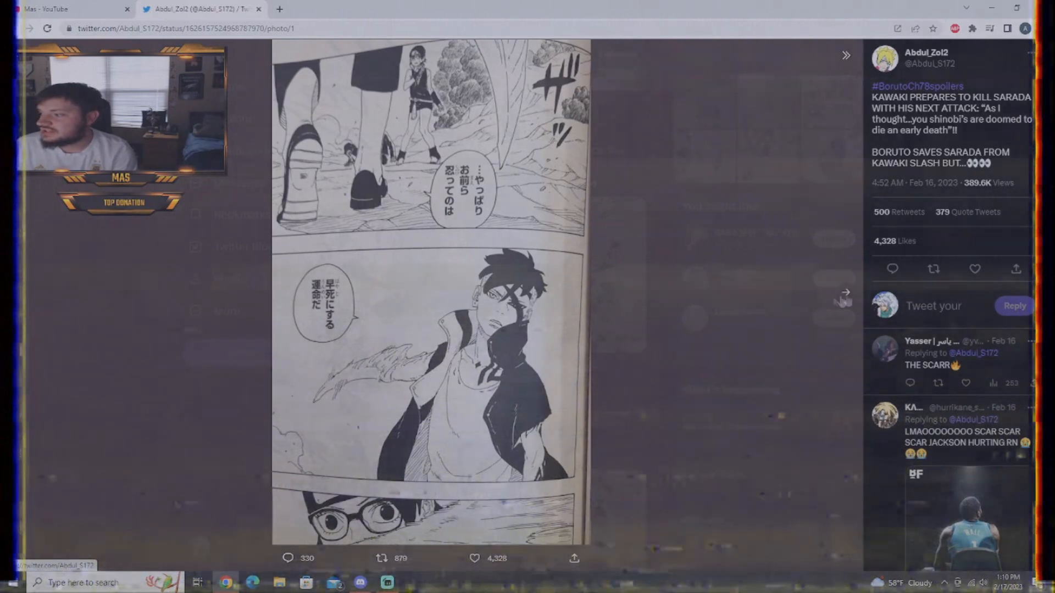
Step: Move past the Sarada tweet's page, view the 'Boruto has the scar' page, then close it
left_click(845, 291)
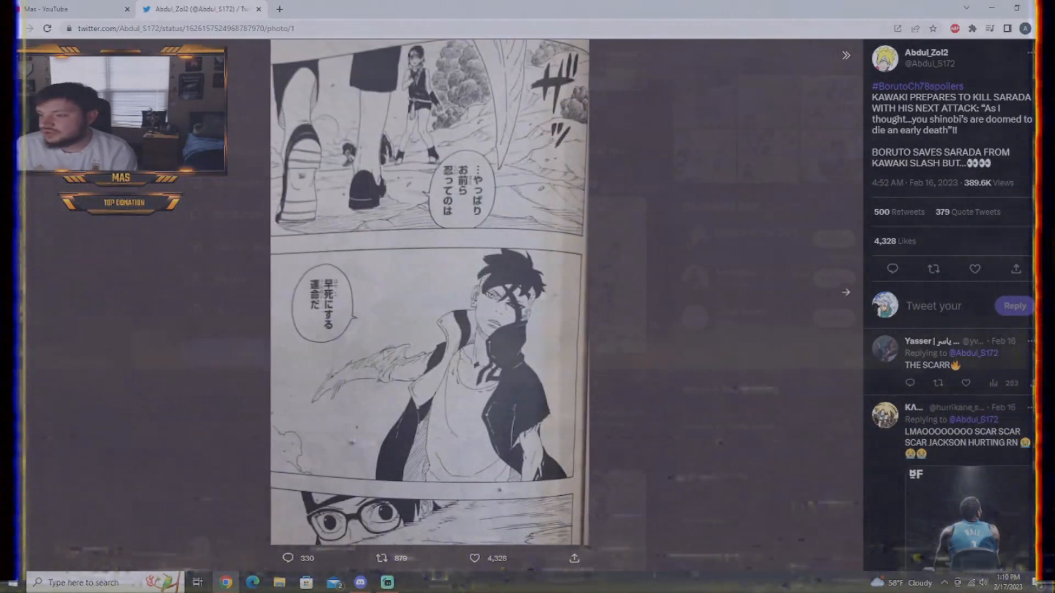
left_click(845, 291)
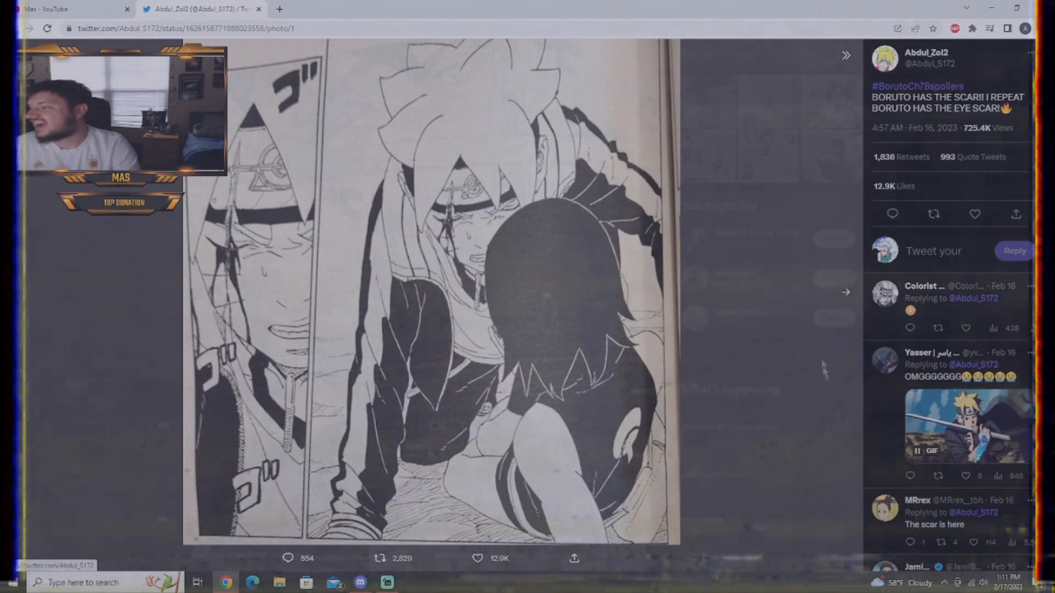
left_click(846, 292)
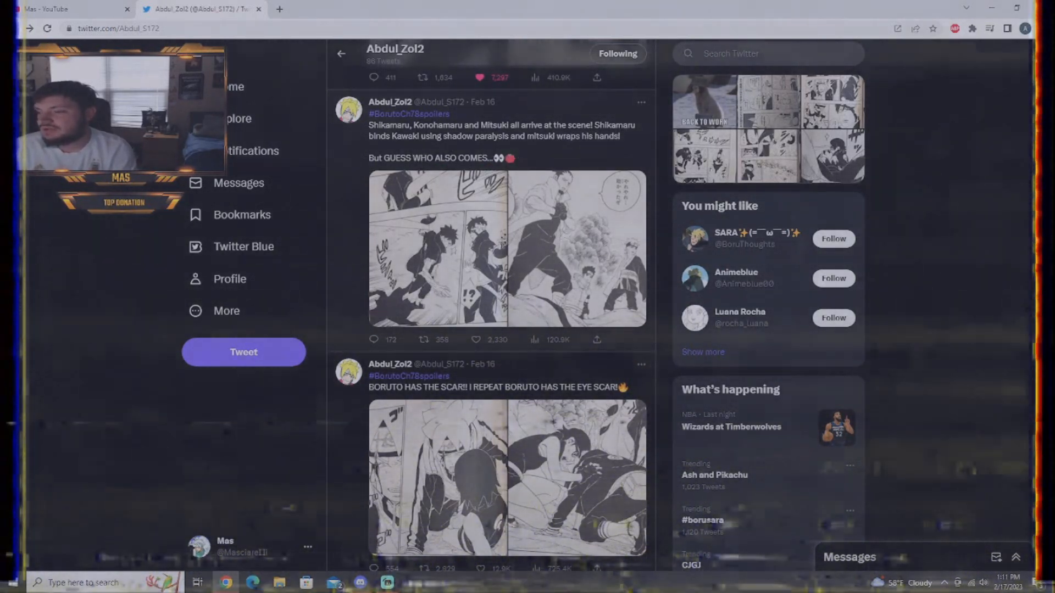
Step: Open the Shikamaru, Konohamaru and Mitsuki arrival tweet's manga page, then close it
left_click(506, 249)
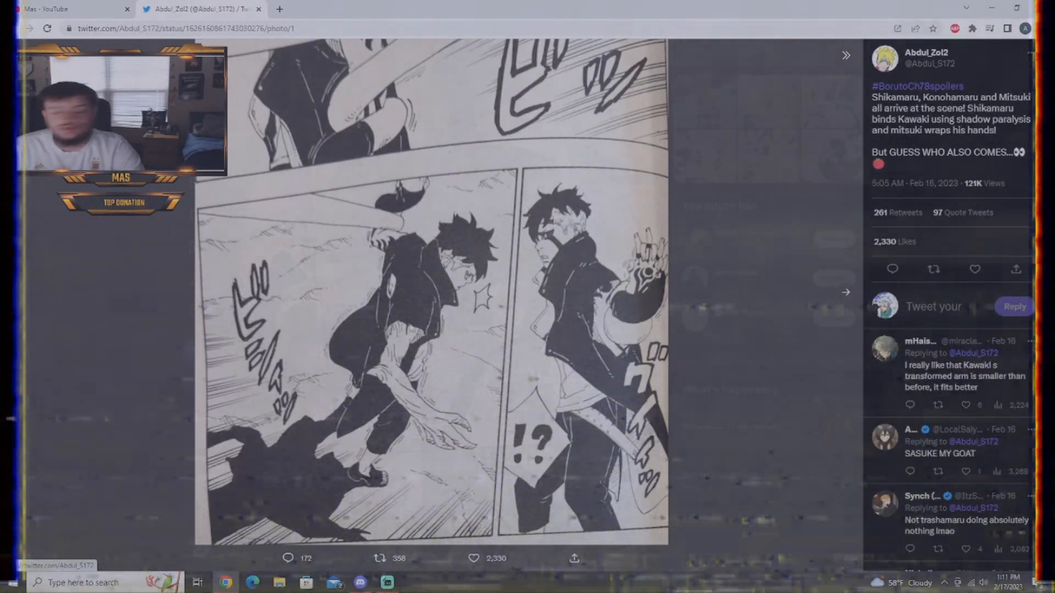
left_click(844, 292)
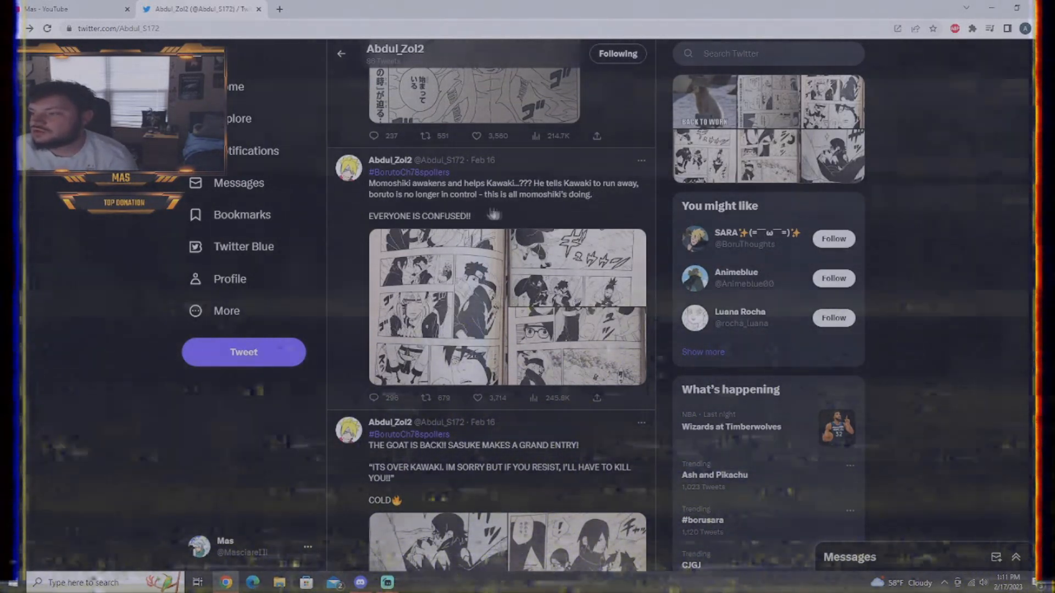
Step: Open the Momoshiki awakens tweet's first manga page and advance to its second
left_click(506, 307)
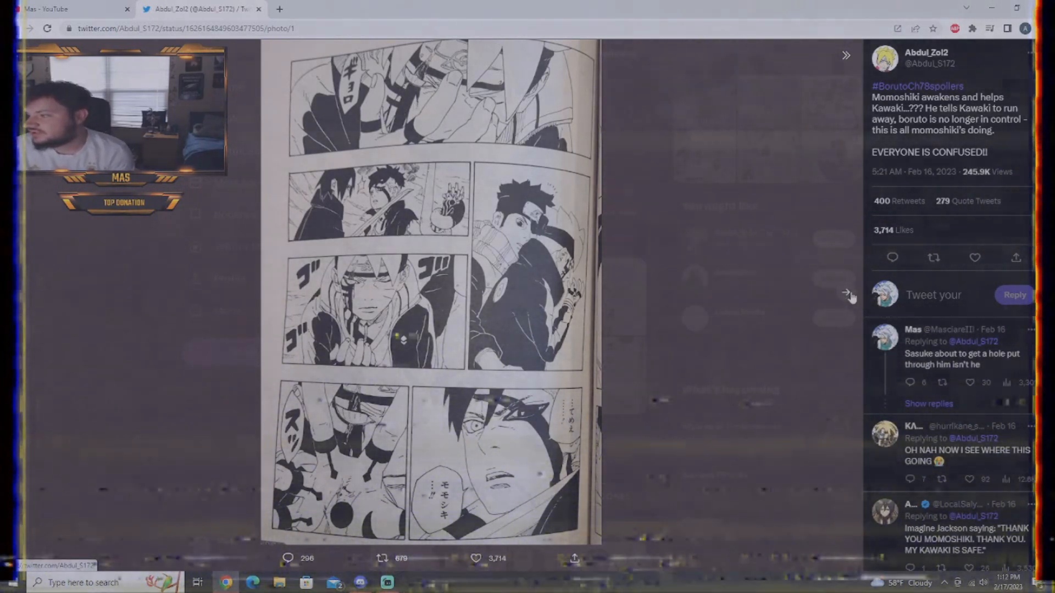
left_click(845, 292)
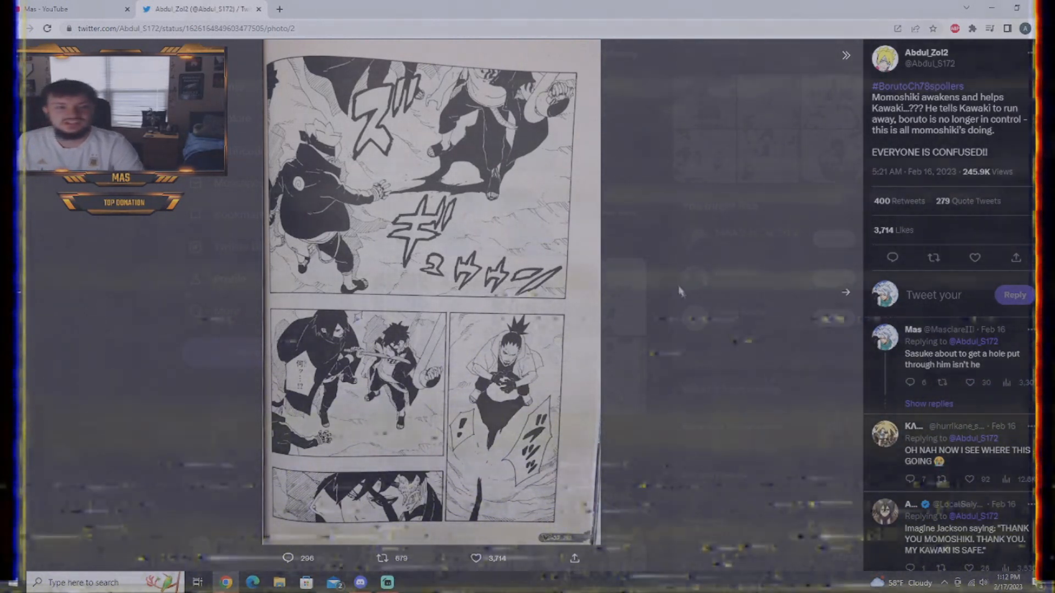
mouse_move(645, 300)
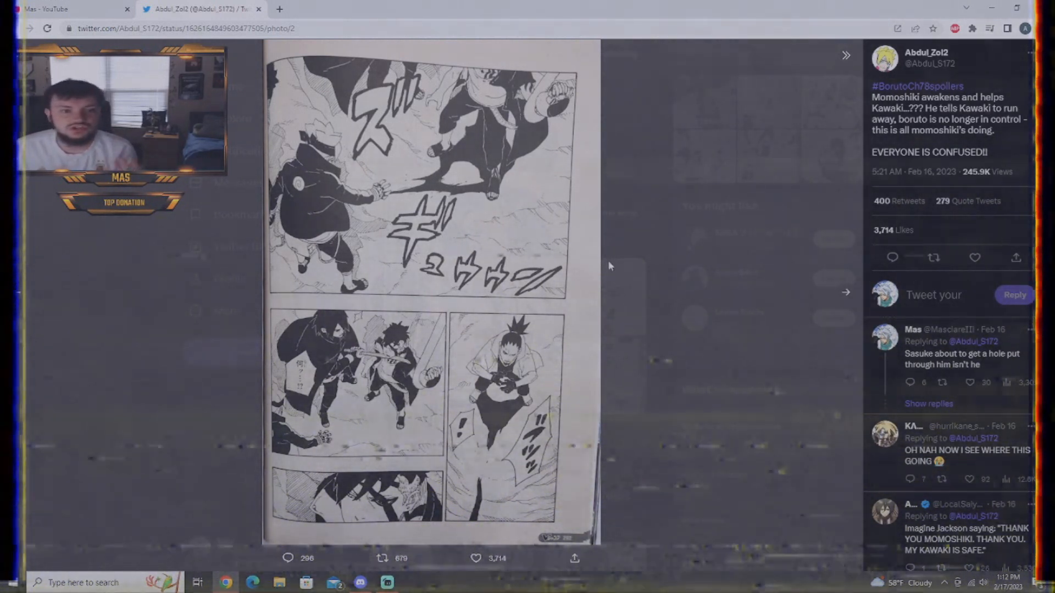
mouse_move(602, 274)
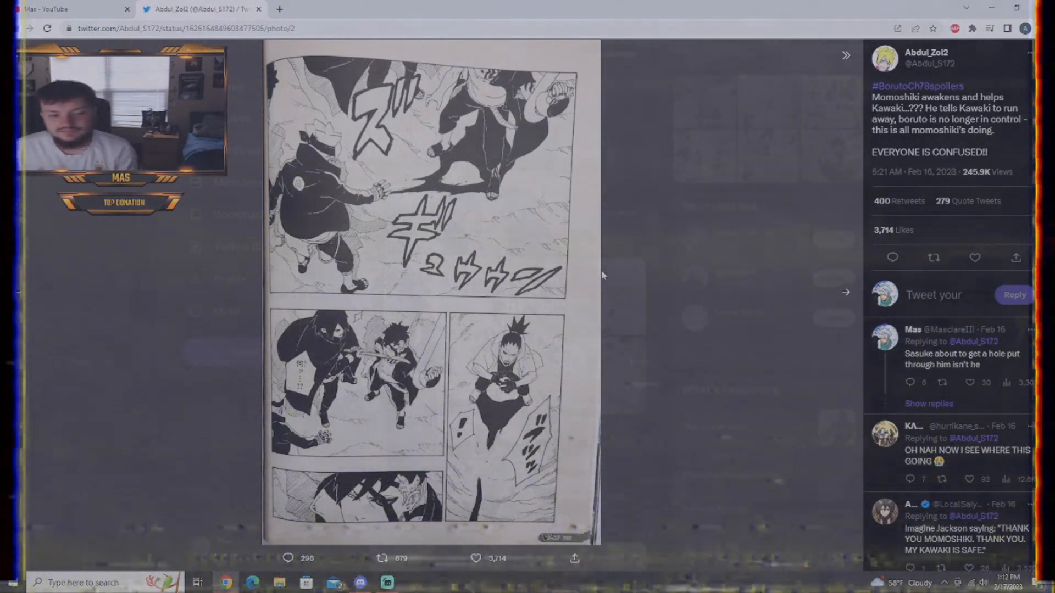
mouse_move(671, 301)
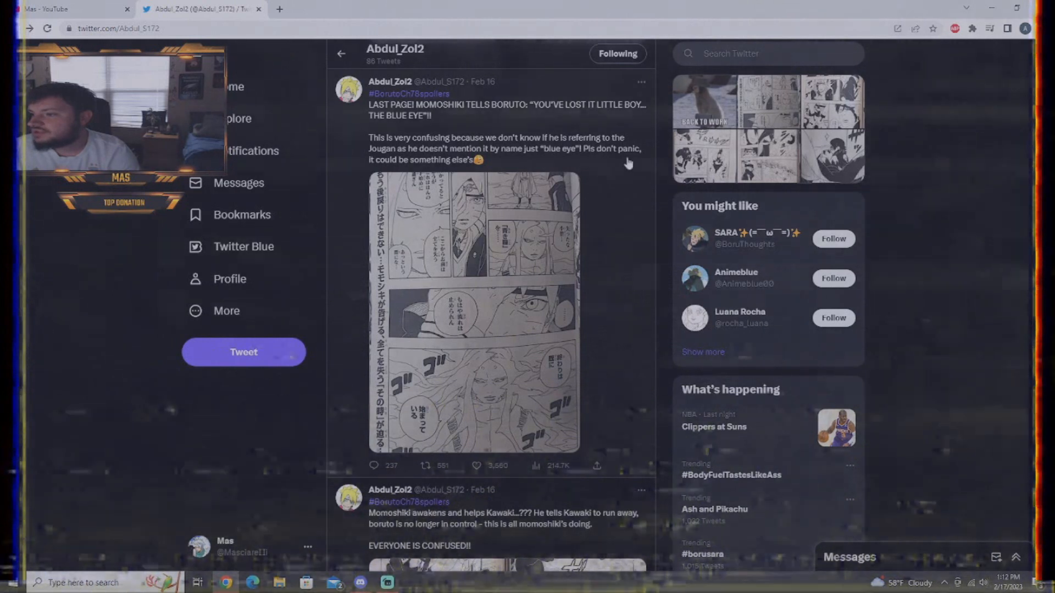
left_click(473, 313)
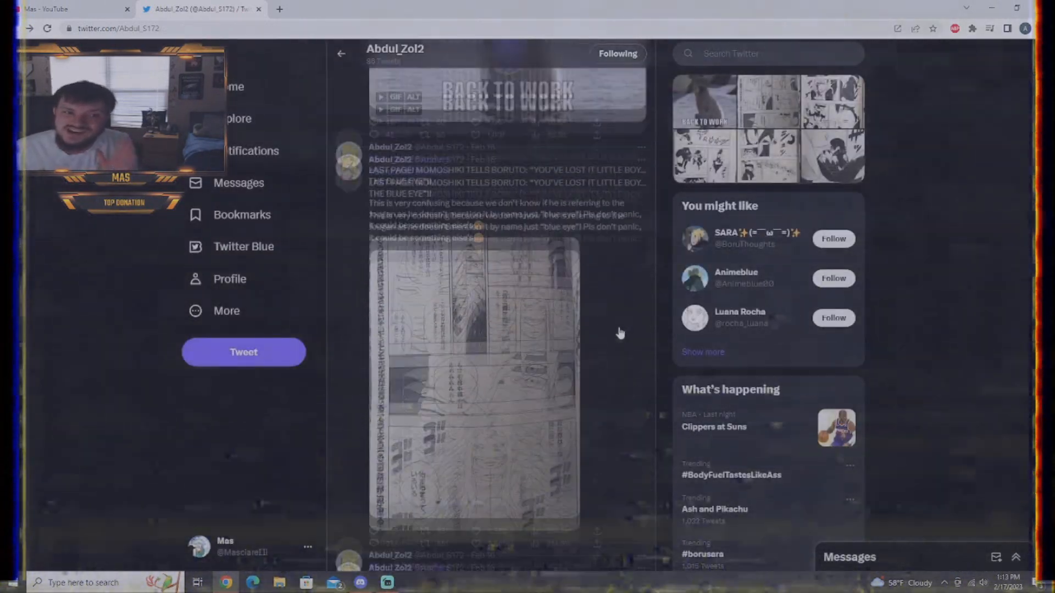
scroll("down", 3)
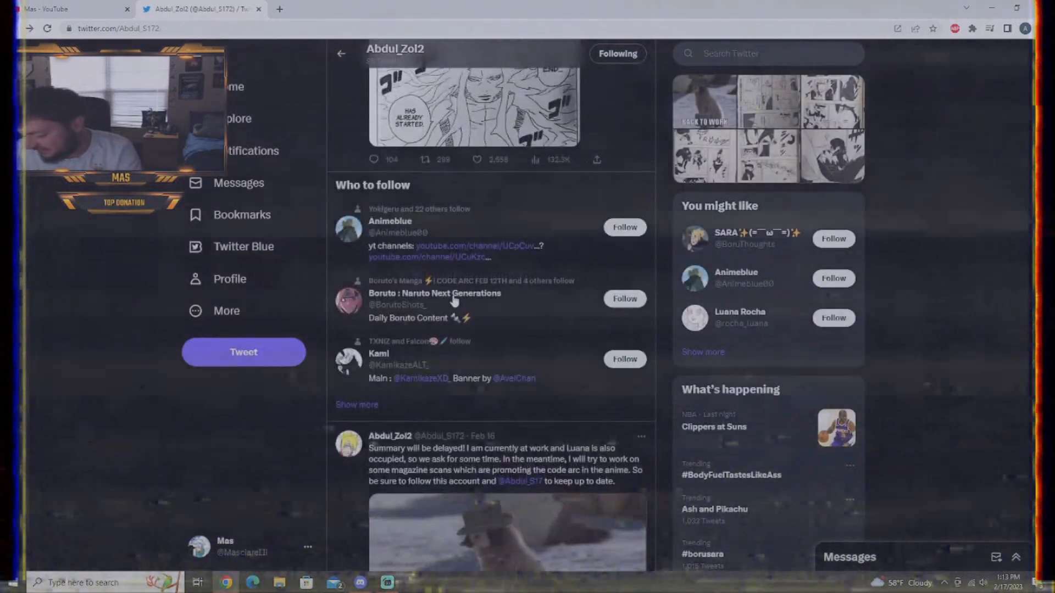
left_click(473, 101)
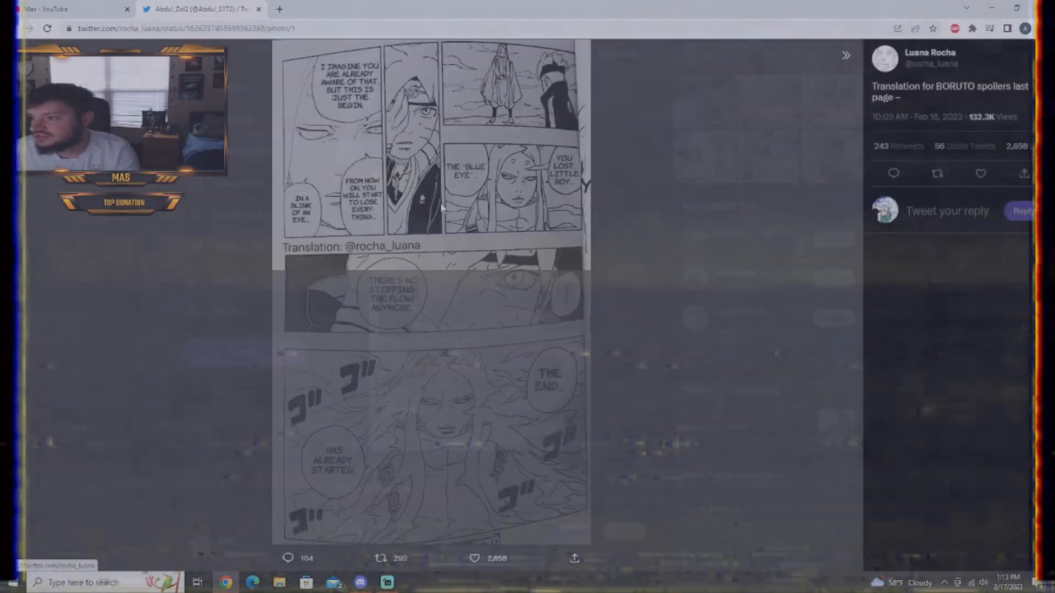